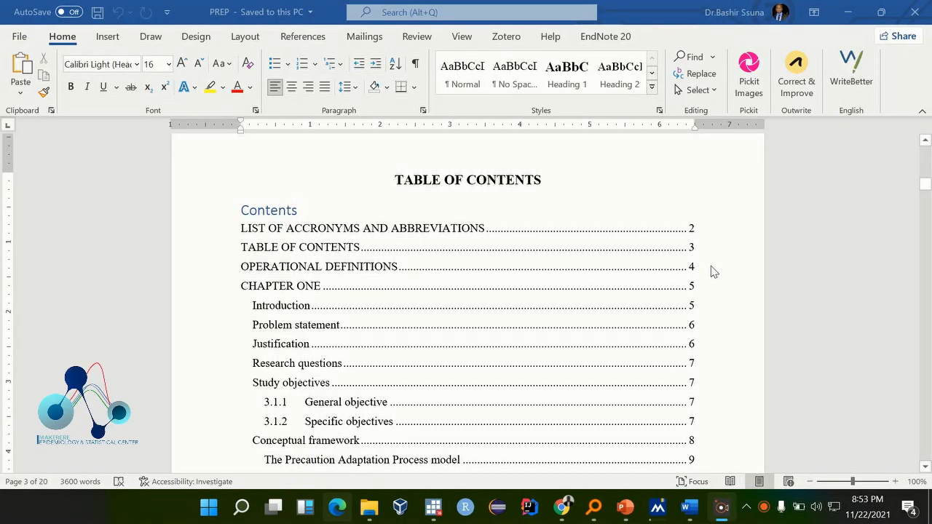
# Step: Scroll down through the contents page to review the table of contents area
pyautogui.scroll(-3)
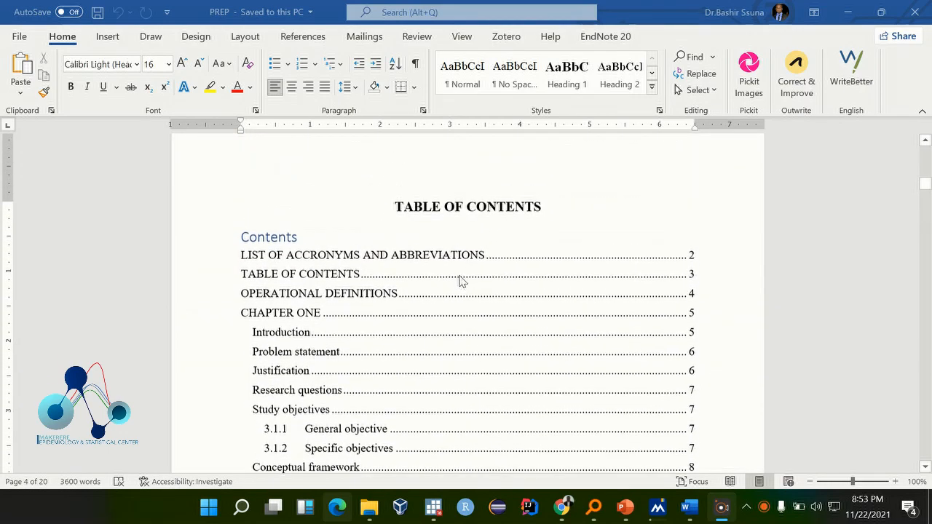
pyautogui.scroll(-3)
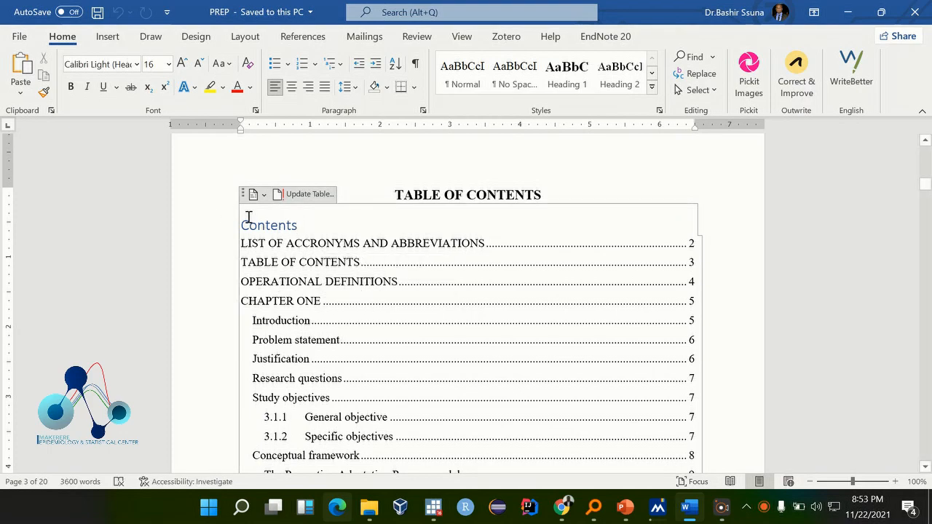
pyautogui.scroll(-3)
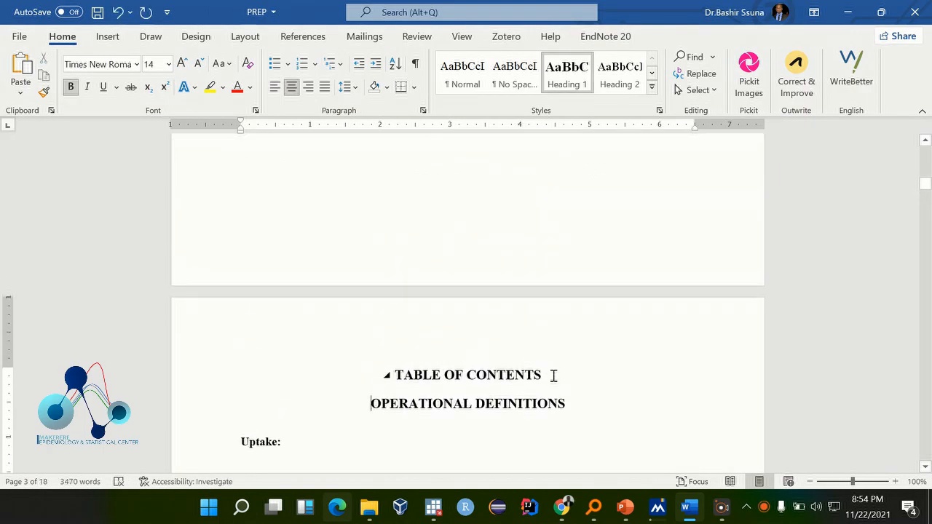
# Step: Restore the deleted table of contents and scroll through its chapter and section entries
pyautogui.click(108, 35)
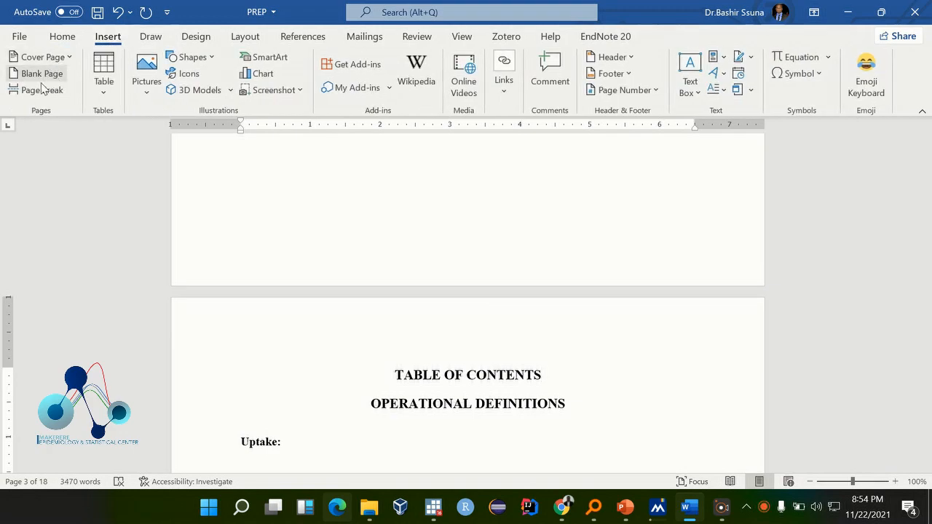
pyautogui.click(41, 73)
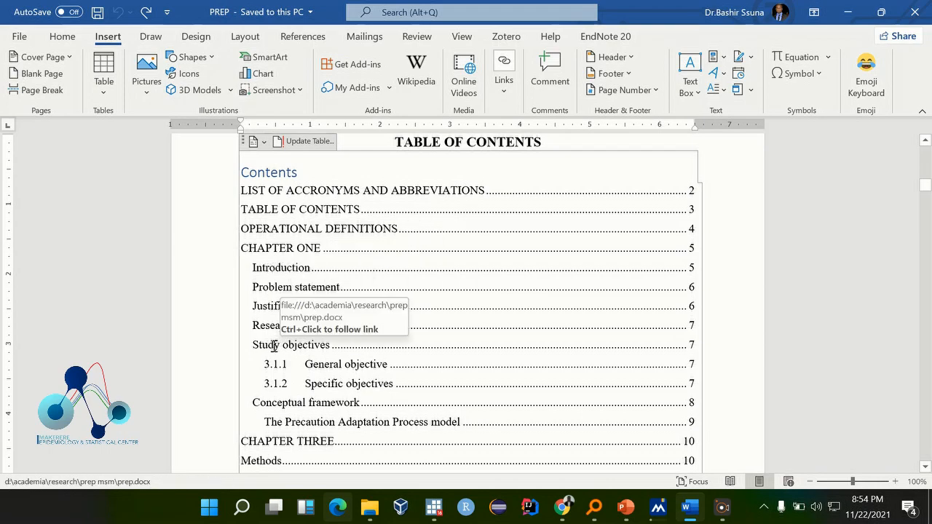
pyautogui.moveTo(358, 365)
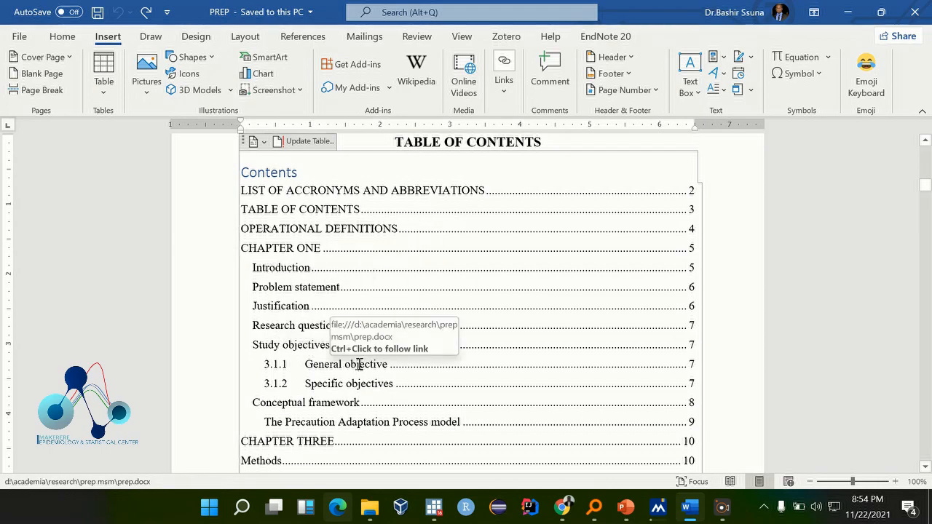
pyautogui.moveTo(303, 358)
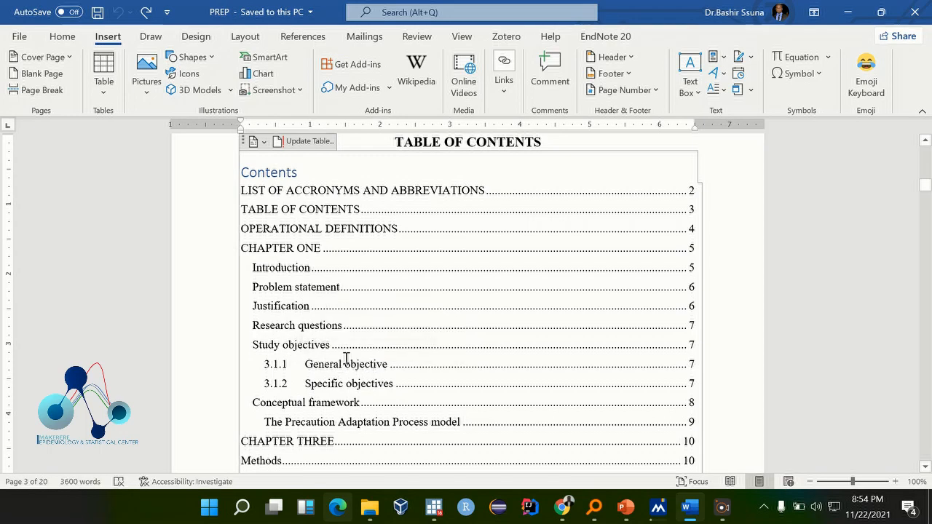
pyautogui.moveTo(352, 387)
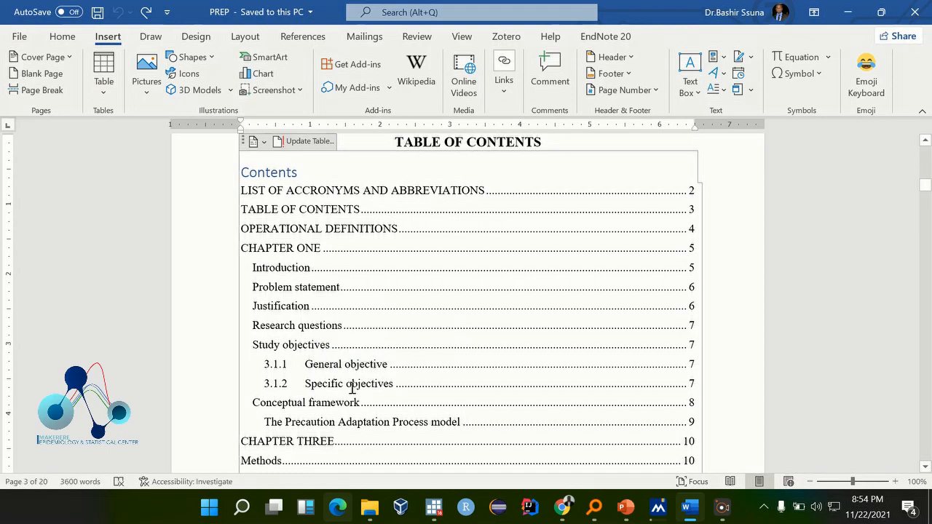
pyautogui.moveTo(350, 385)
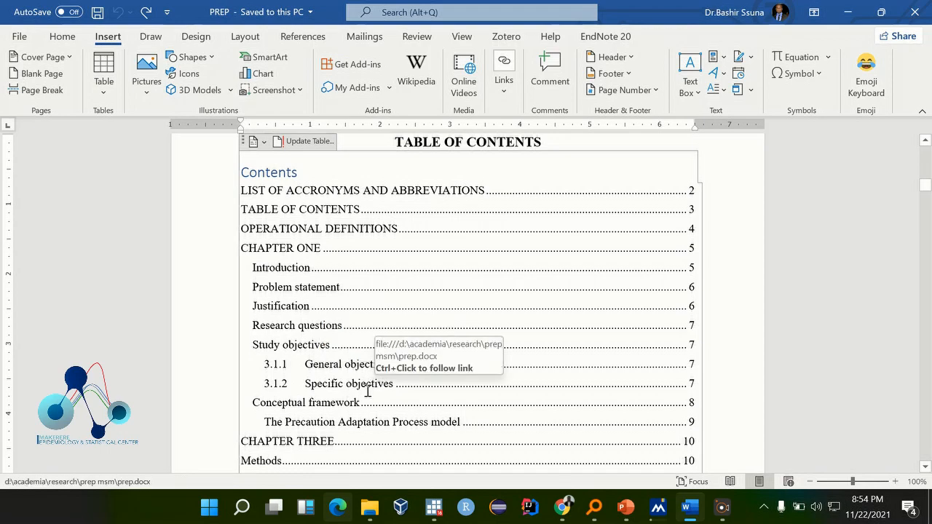
pyautogui.scroll(-3)
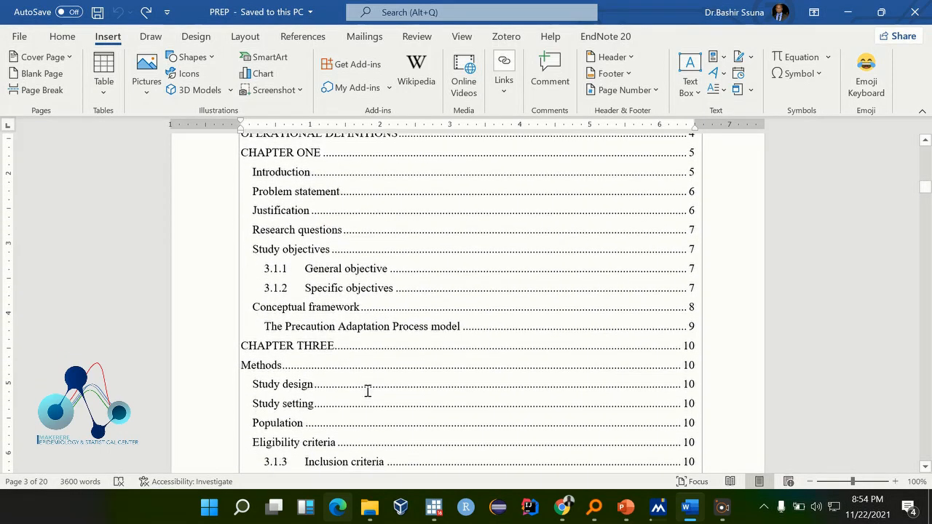
pyautogui.scroll(-3)
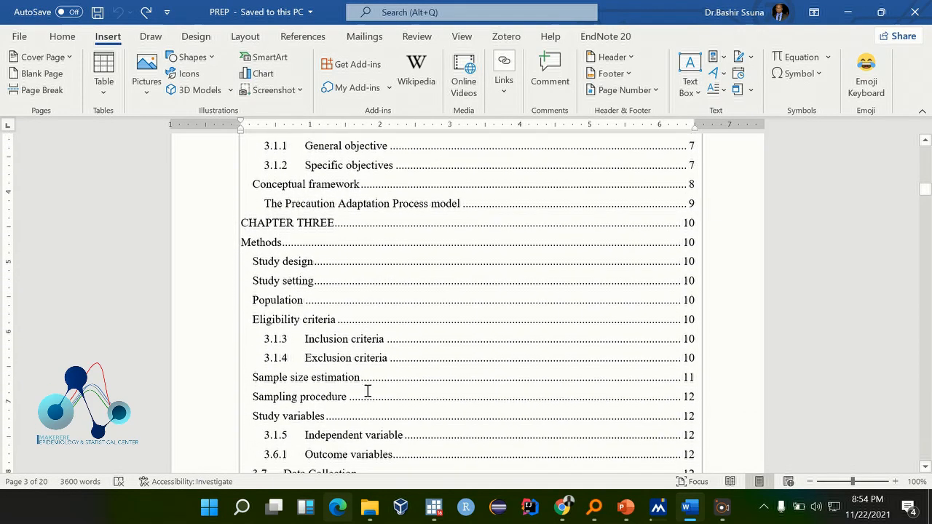
pyautogui.scroll(3)
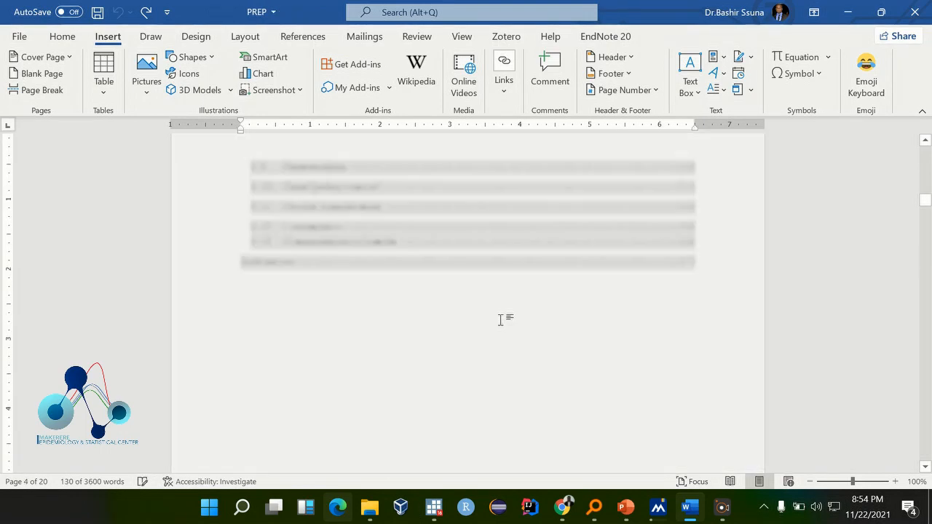
# Step: Show the Home styles gallery with Heading 1 and Heading 2 options
pyautogui.scroll(-3)
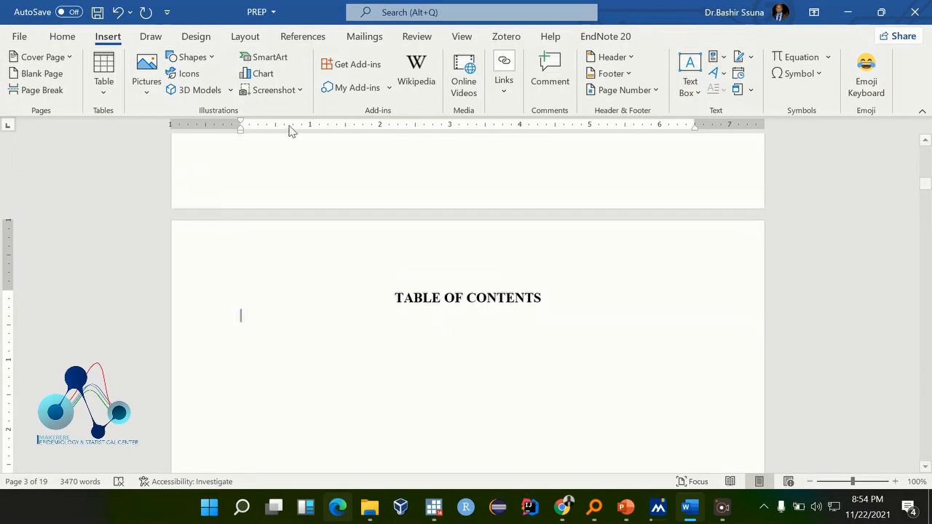
pyautogui.click(61, 36)
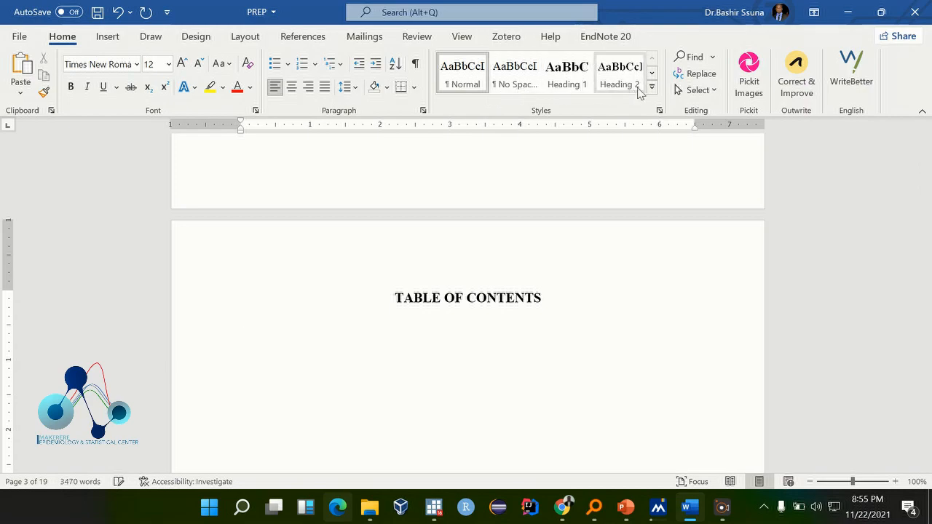
pyautogui.click(652, 89)
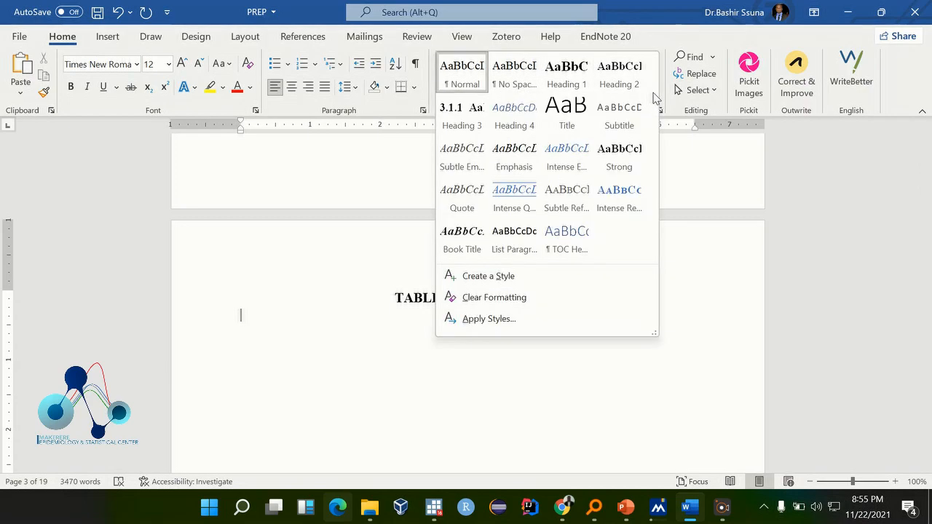
pyautogui.moveTo(567, 73)
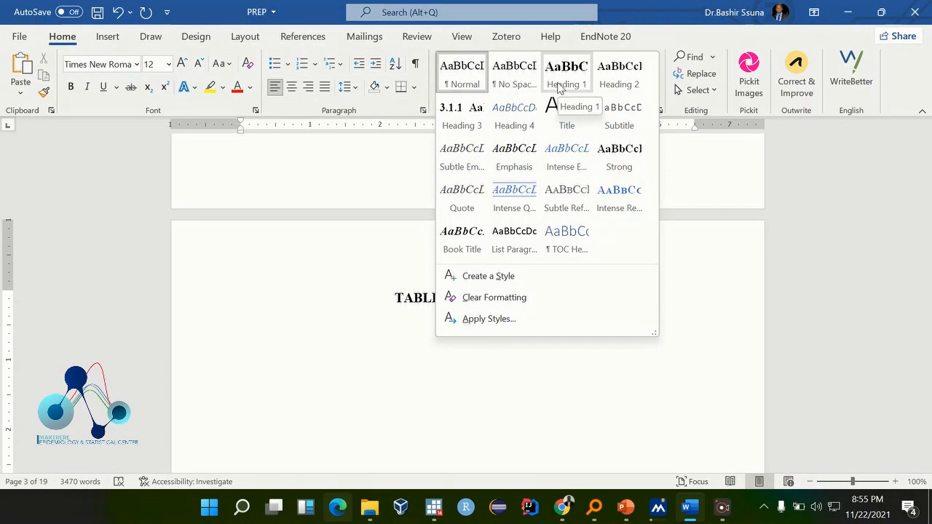
pyautogui.moveTo(619, 73)
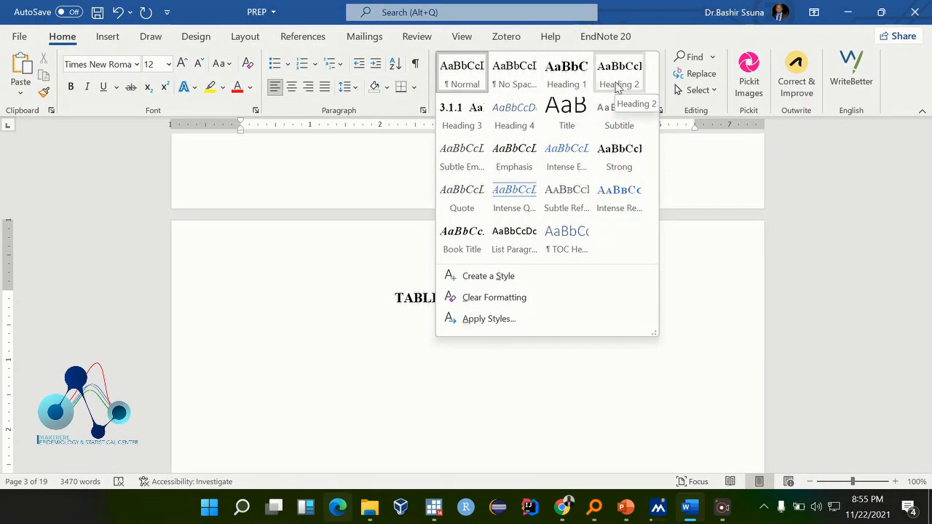
pyautogui.moveTo(462, 117)
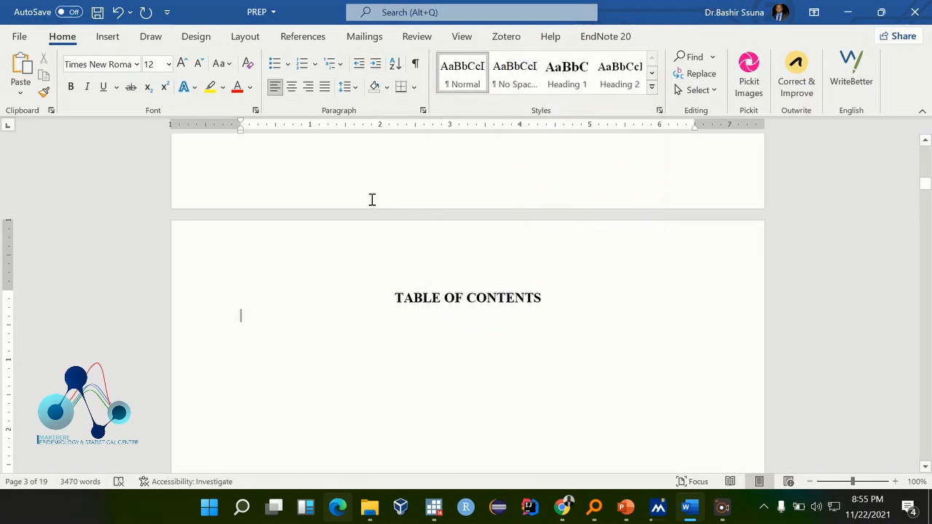
pyautogui.moveTo(400, 343)
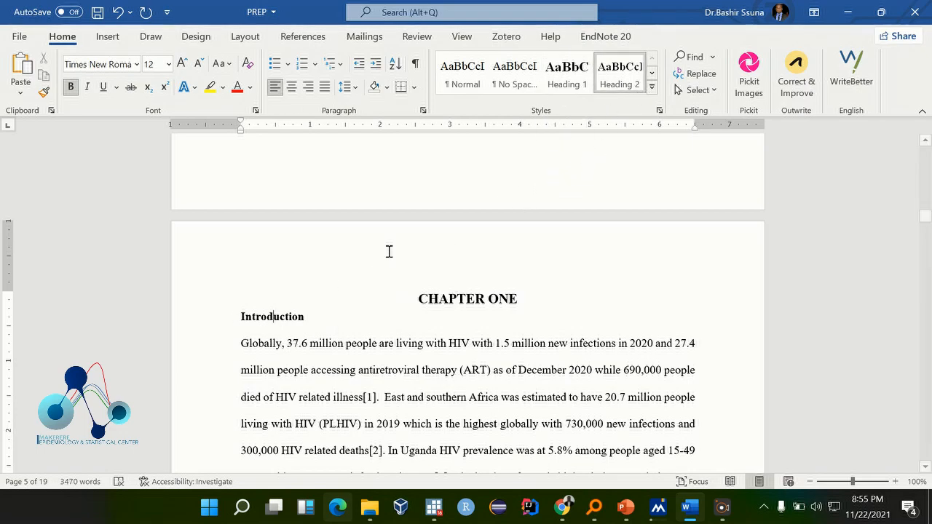
# Step: Apply Heading 2 to chapter one's section headings from Introduction down to Study objectives
pyautogui.click(271, 316)
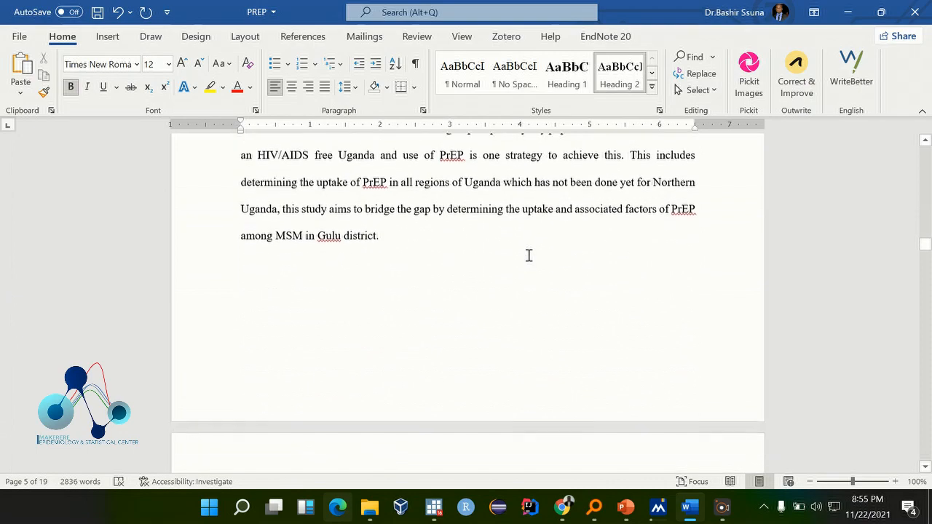
pyautogui.scroll(-3)
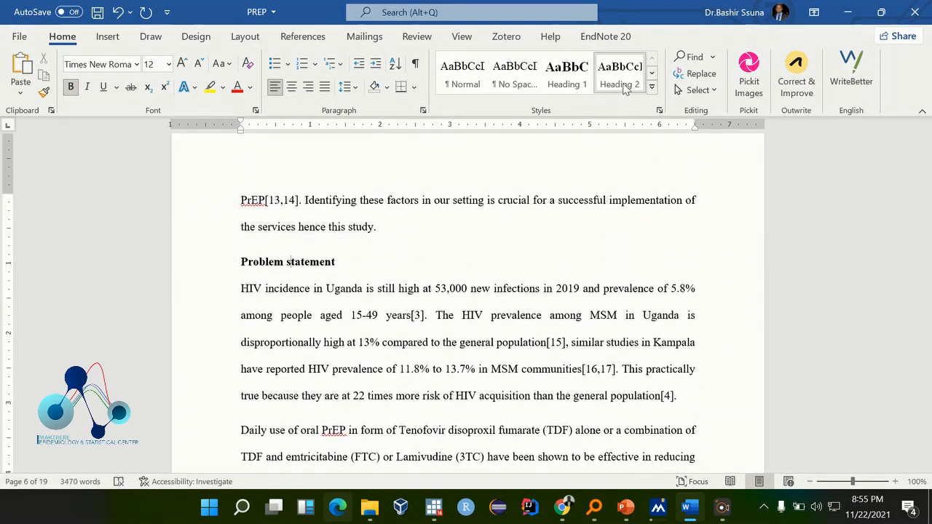
pyautogui.scroll(-3)
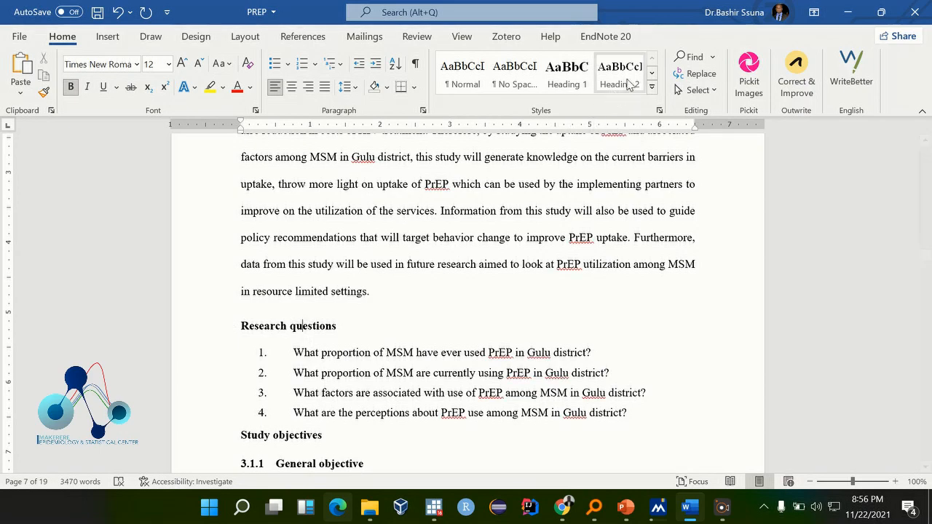
pyautogui.scroll(-3)
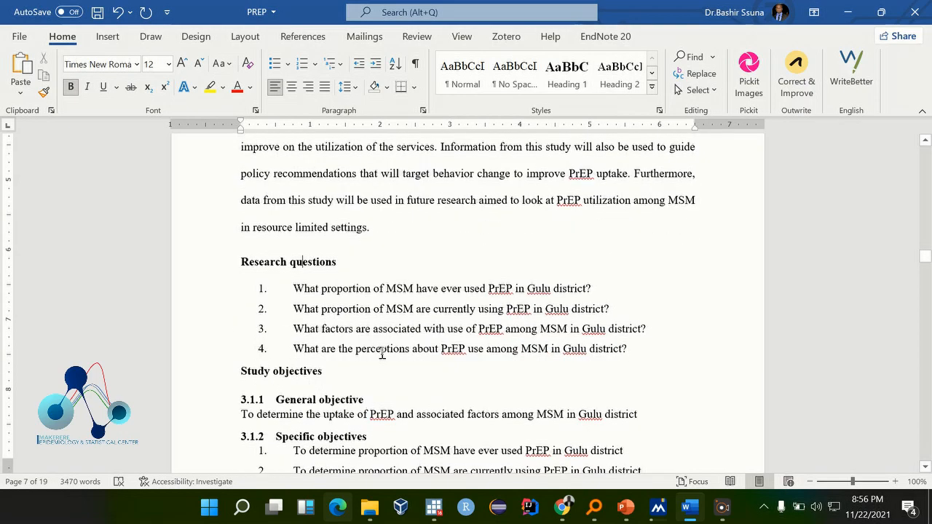
pyautogui.scroll(-3)
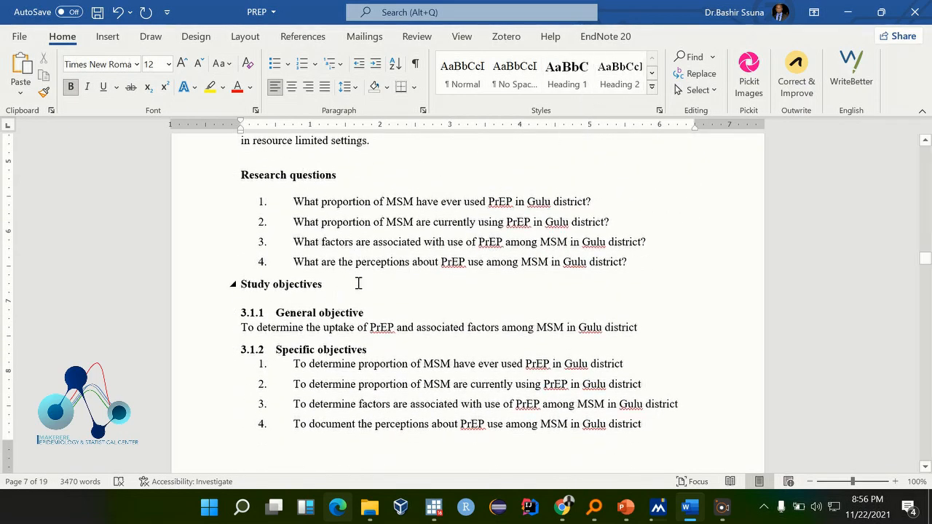
# Step: Style the Study objectives subheadings, then scroll down to Chapter Three Methods
pyautogui.doubleClick(281, 284)
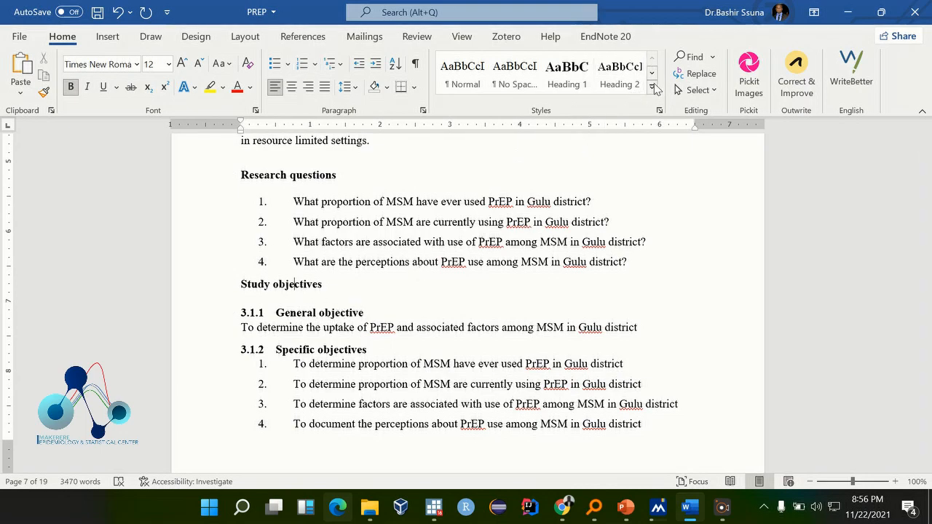
pyautogui.doubleClick(341, 326)
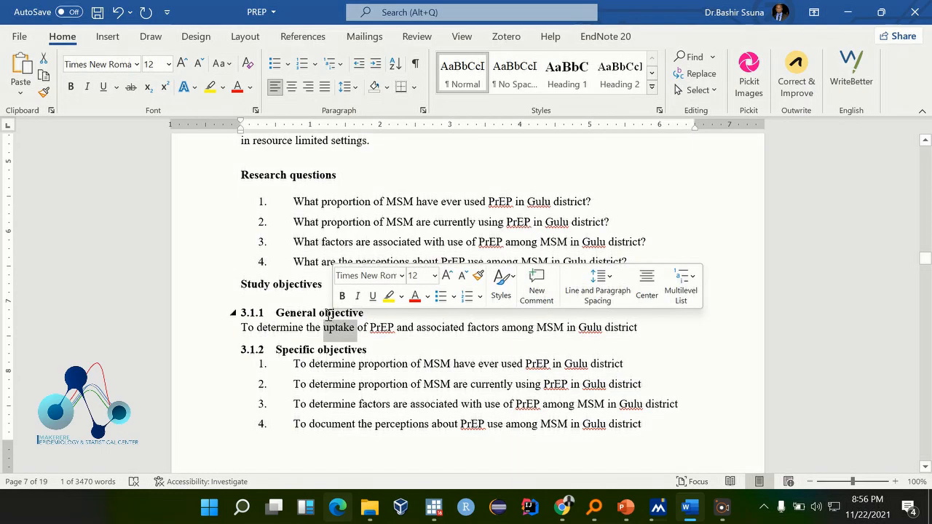
pyautogui.click(649, 96)
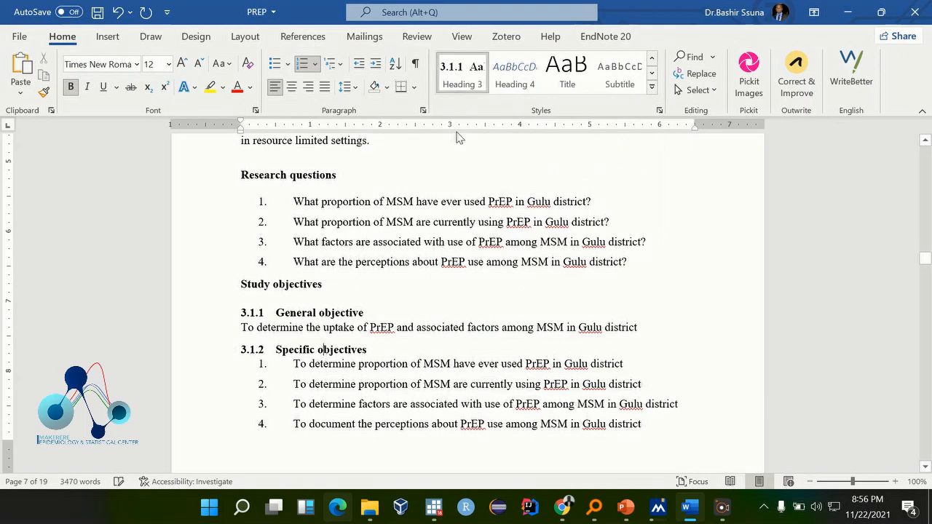
pyautogui.scroll(-3)
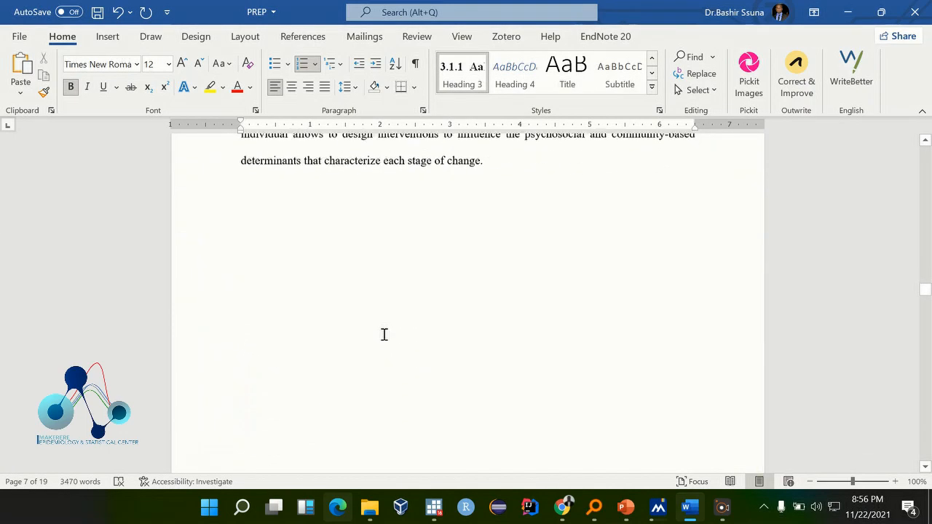
pyautogui.scroll(-3)
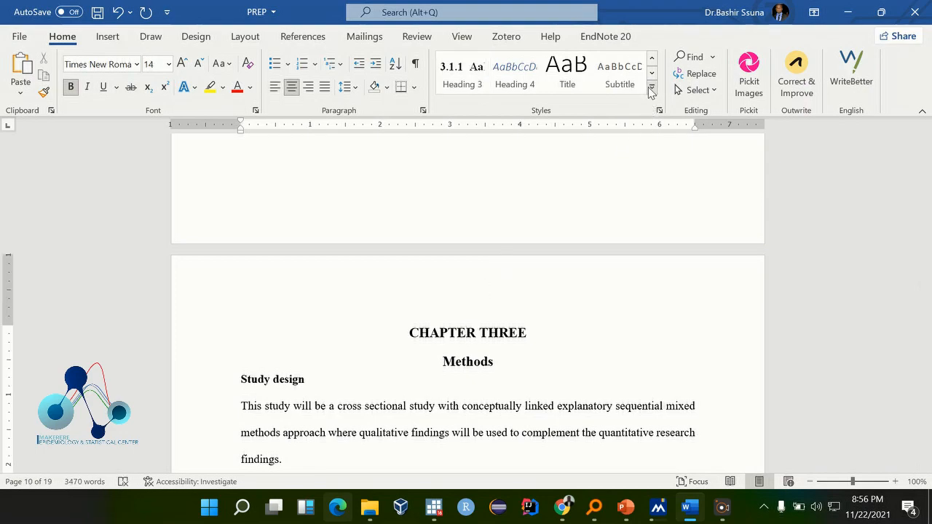
# Step: Place the insertion point on the empty line below the TABLE OF CONTENTS heading
pyautogui.click(651, 90)
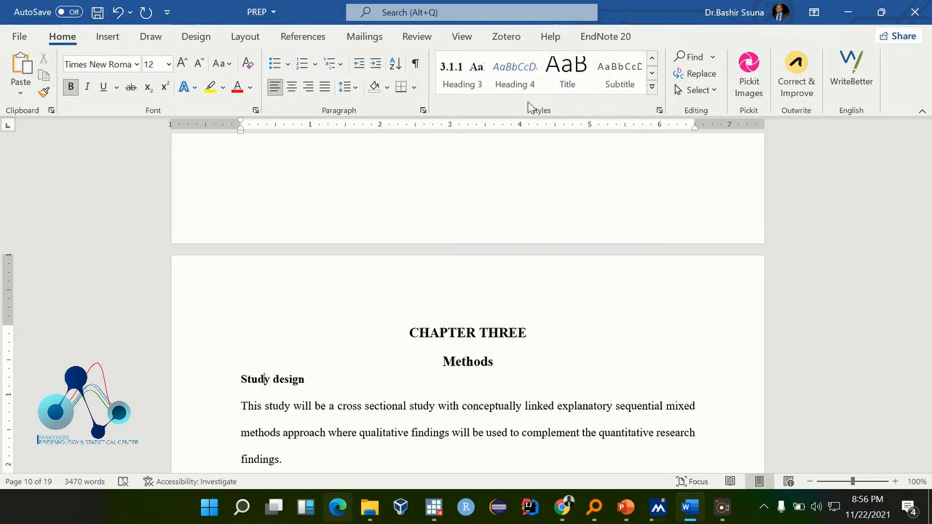
pyautogui.click(651, 88)
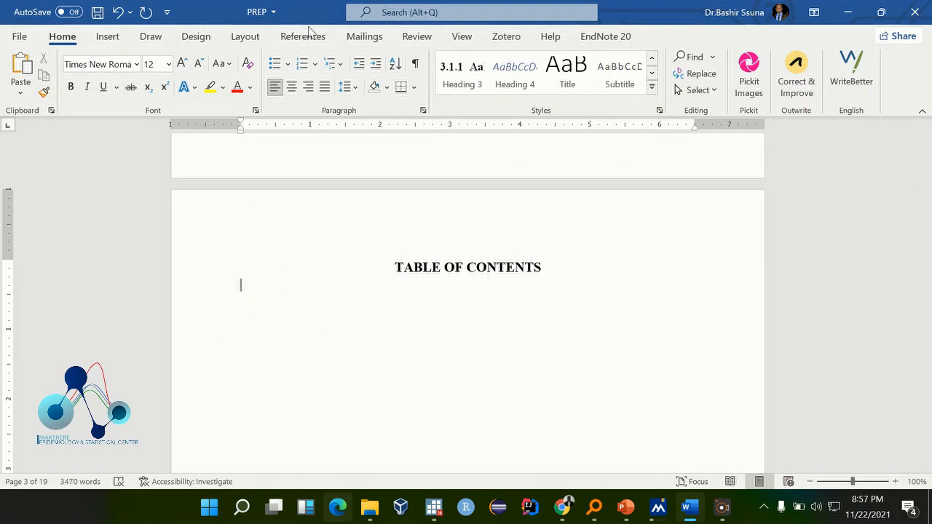
# Step: Insert an Automatic Table of contents from the References Table of Contents gallery
pyautogui.click(303, 36)
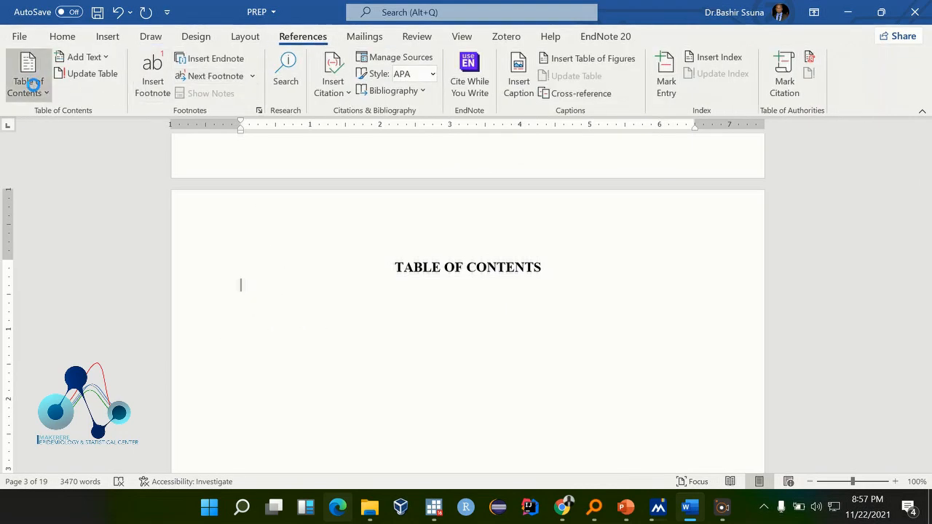
pyautogui.click(28, 73)
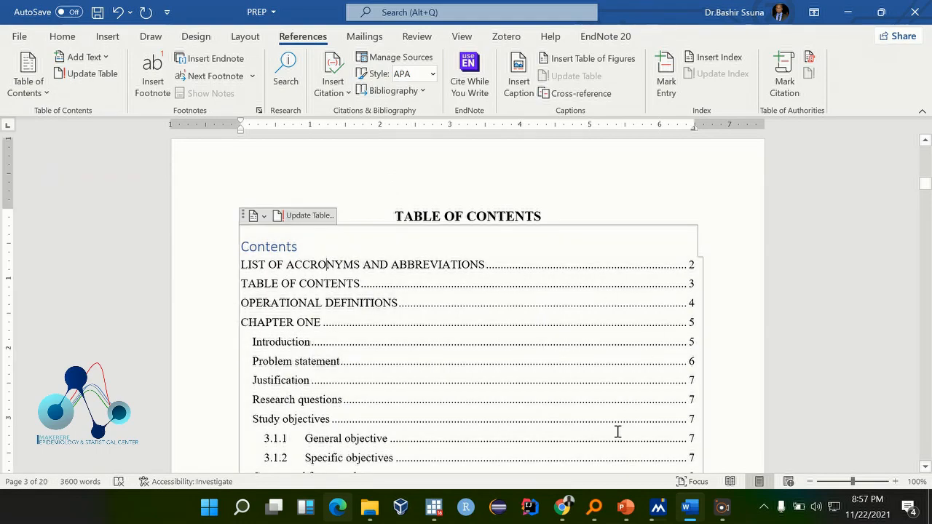
pyautogui.moveTo(495, 378)
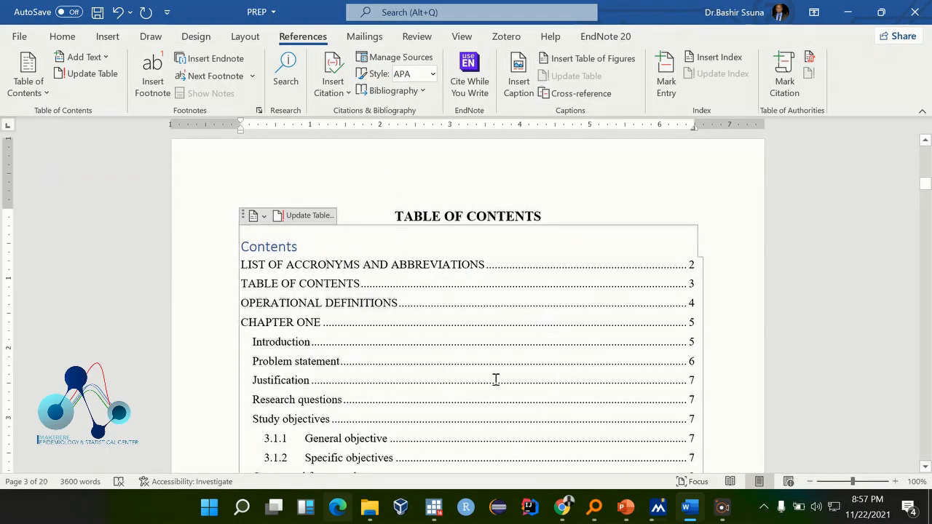
pyautogui.scroll(-3)
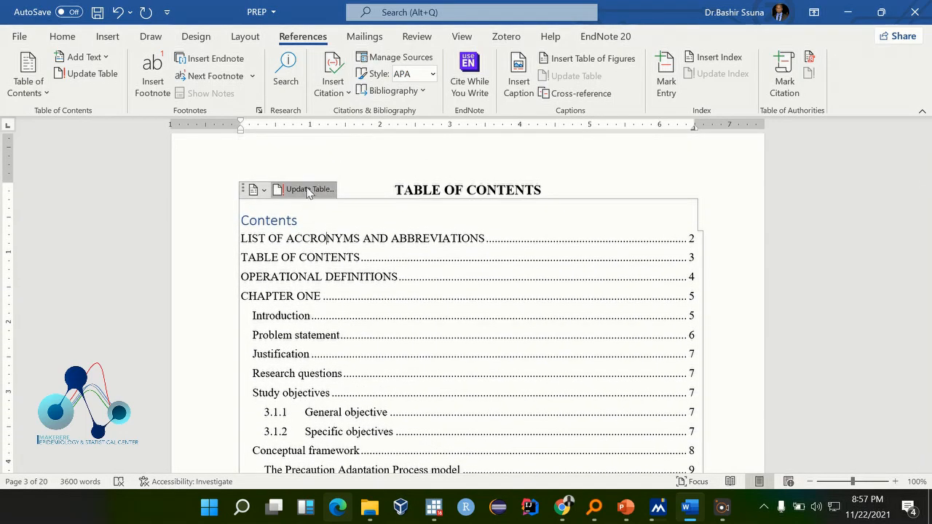
# Step: Update the entire table so Chapter Three Methods sections appear with new page numbers
pyautogui.click(306, 189)
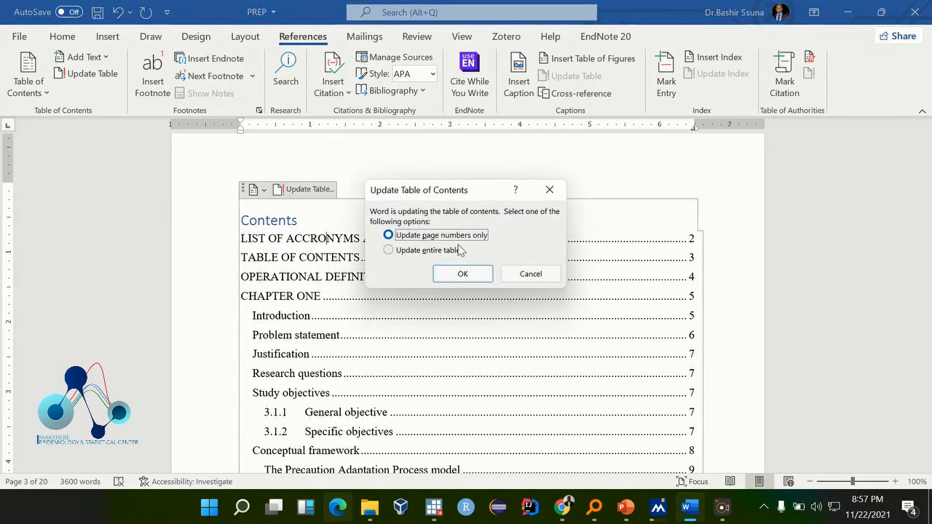
pyautogui.click(388, 251)
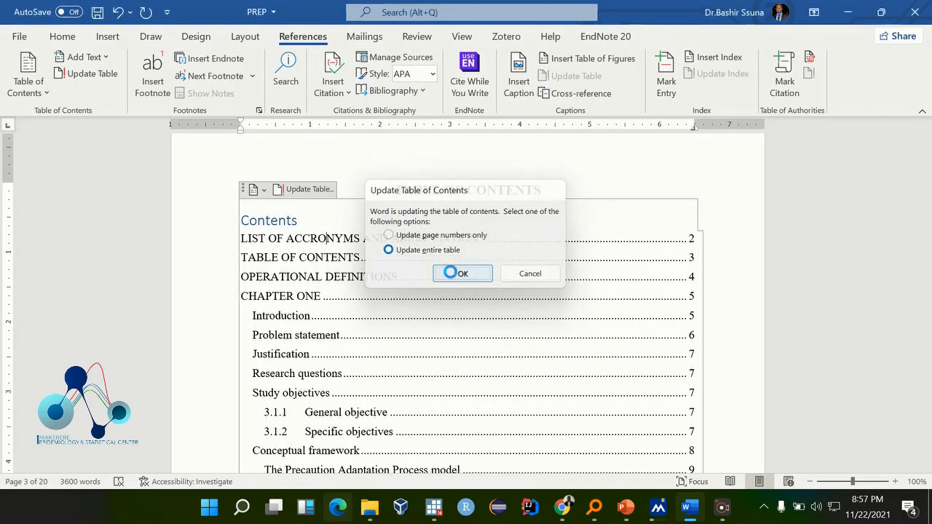
pyautogui.click(463, 274)
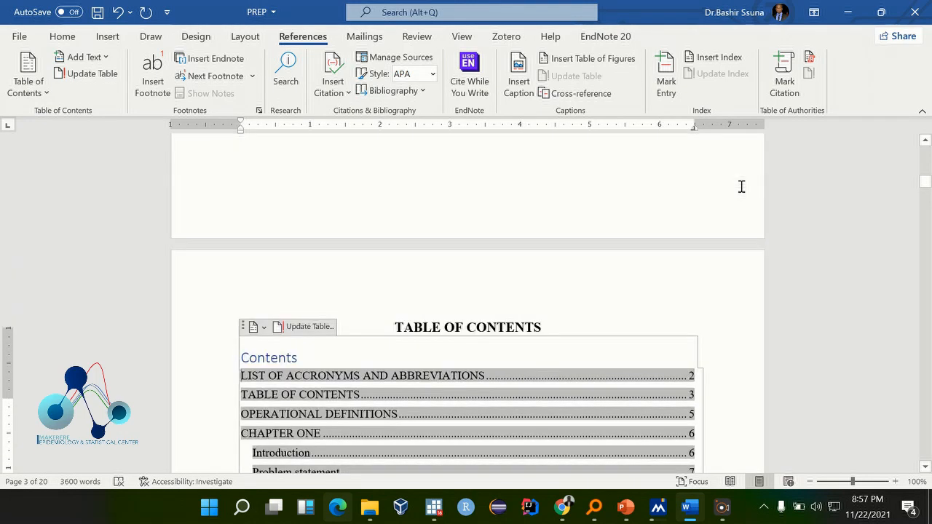
pyautogui.scroll(-3)
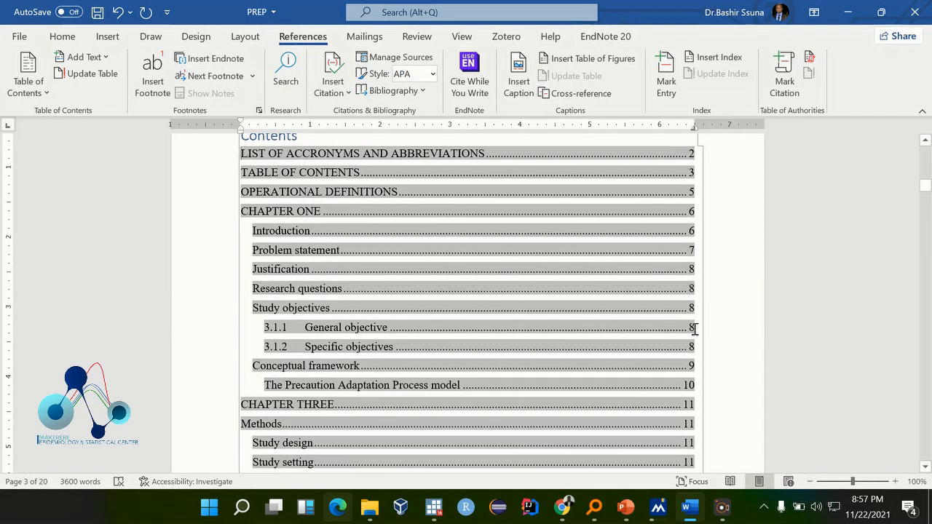
pyautogui.scroll(-3)
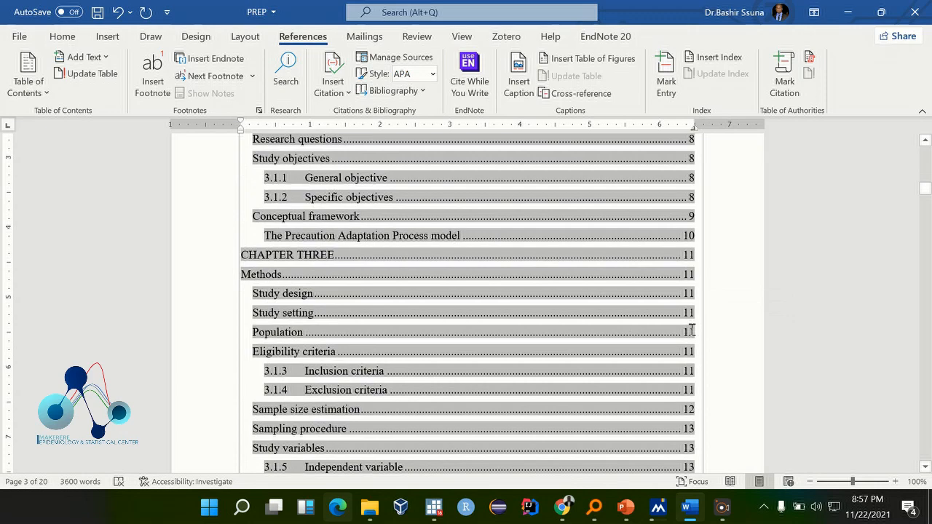